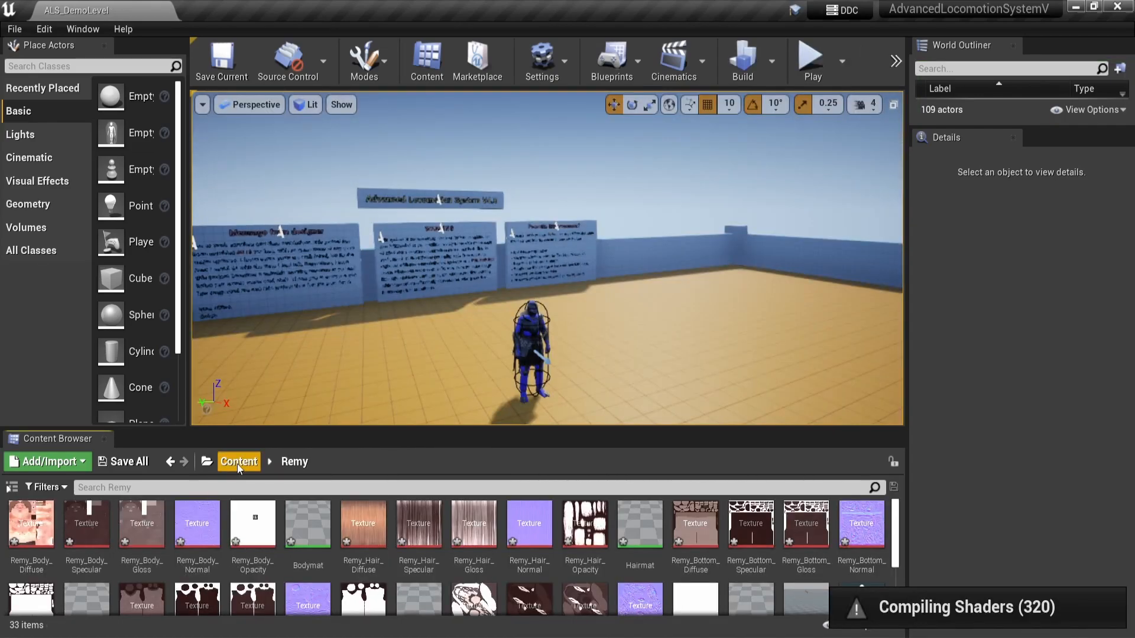
# Return to the top-level Content folder and enter the GKnight folder.
pyautogui.click(239, 461)
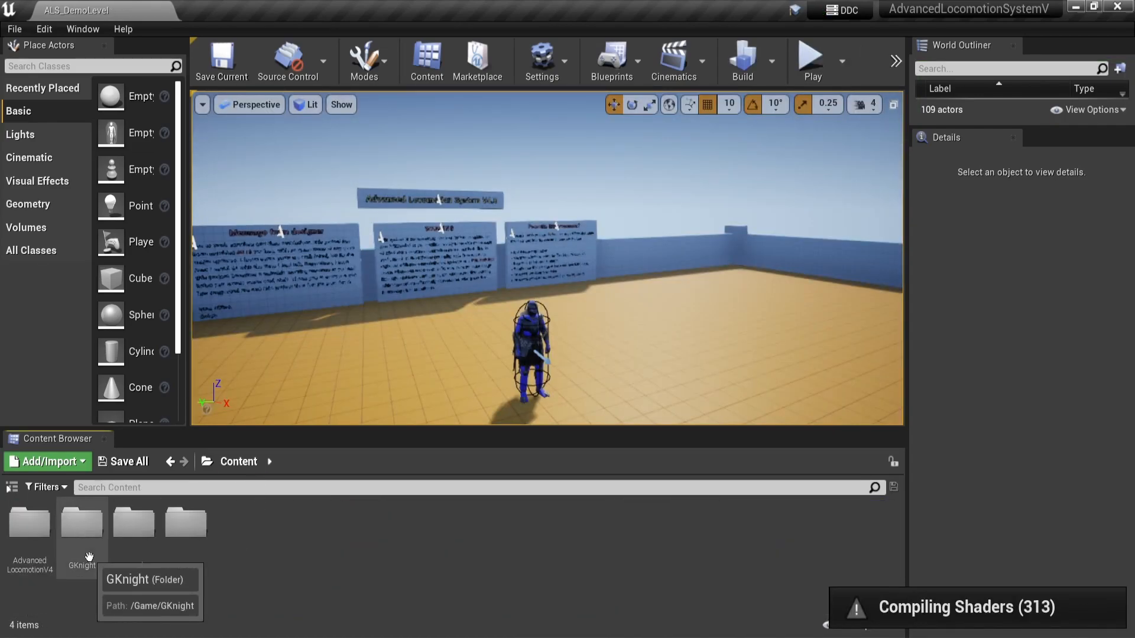
pyautogui.doubleClick(81, 522)
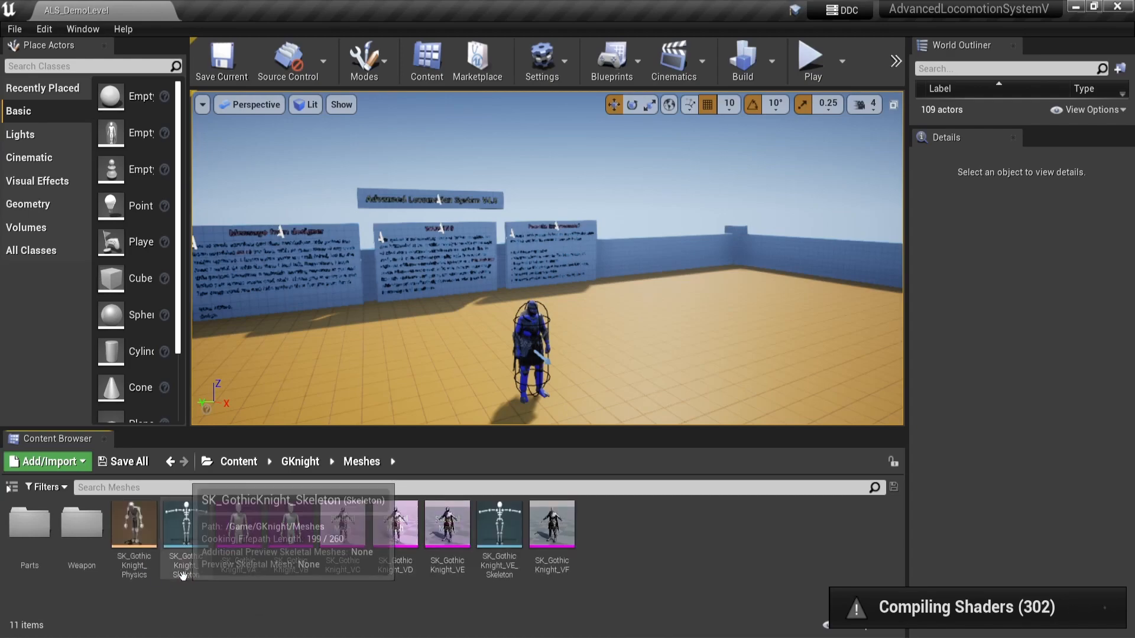
# Assign a skeleton to the SK_GothicKnight_VE mesh via its Skeleton actions menu.
pyautogui.rightClick(446, 528)
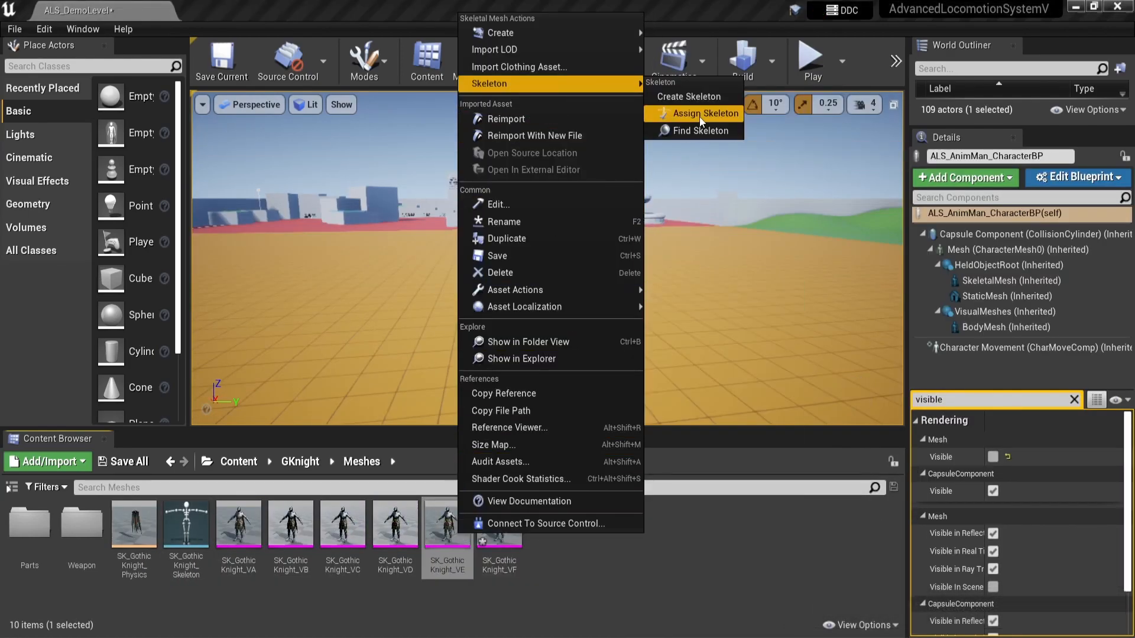
pyautogui.click(702, 113)
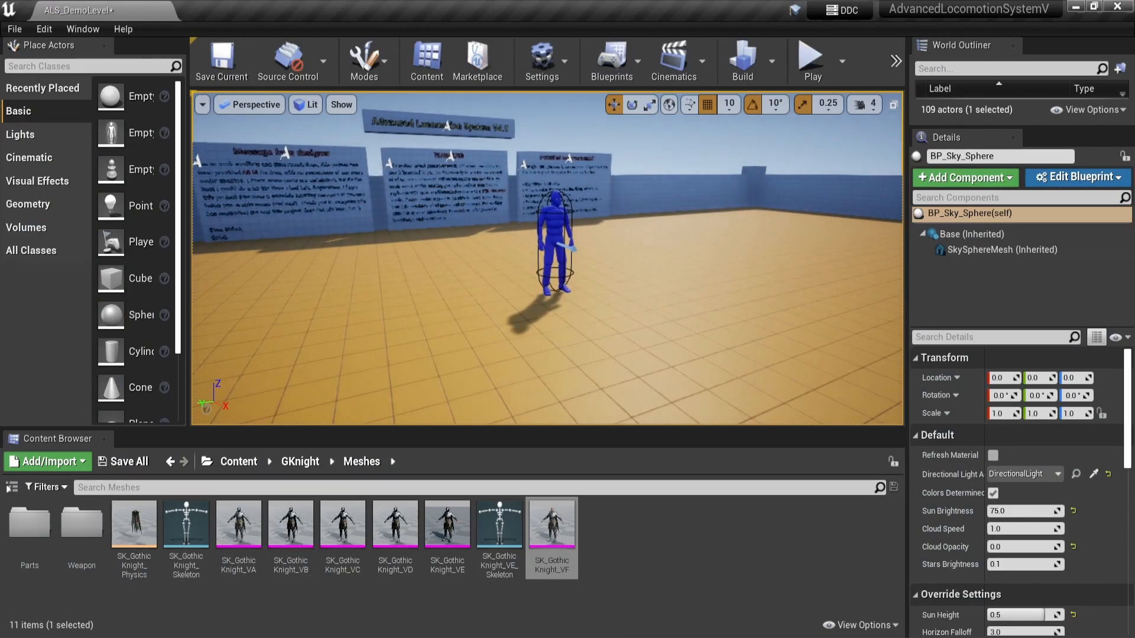
# Select the ALS_AnimMan_CharacterBP in the viewport to show its Mesh component details.
pyautogui.click(552, 240)
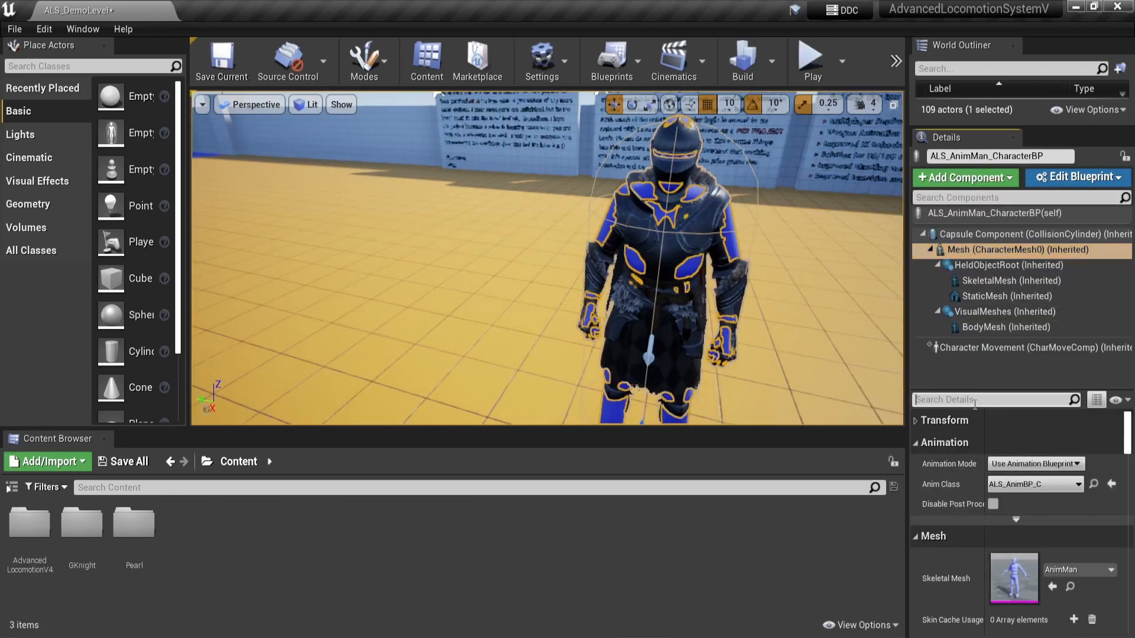
# Filter the character's Details properties by 'visible'.
pyautogui.write('visible')
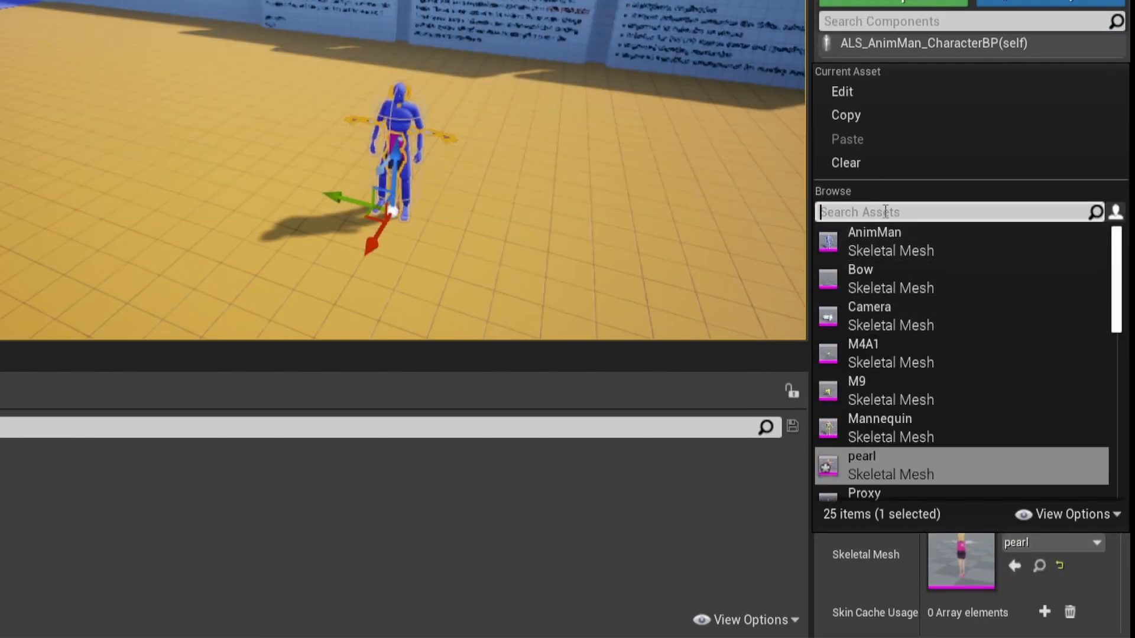
# Set BodyMesh's Skeletal Mesh to SK_GothicKnight_VE (search 'kni') and play the level.
pyautogui.write('kni')
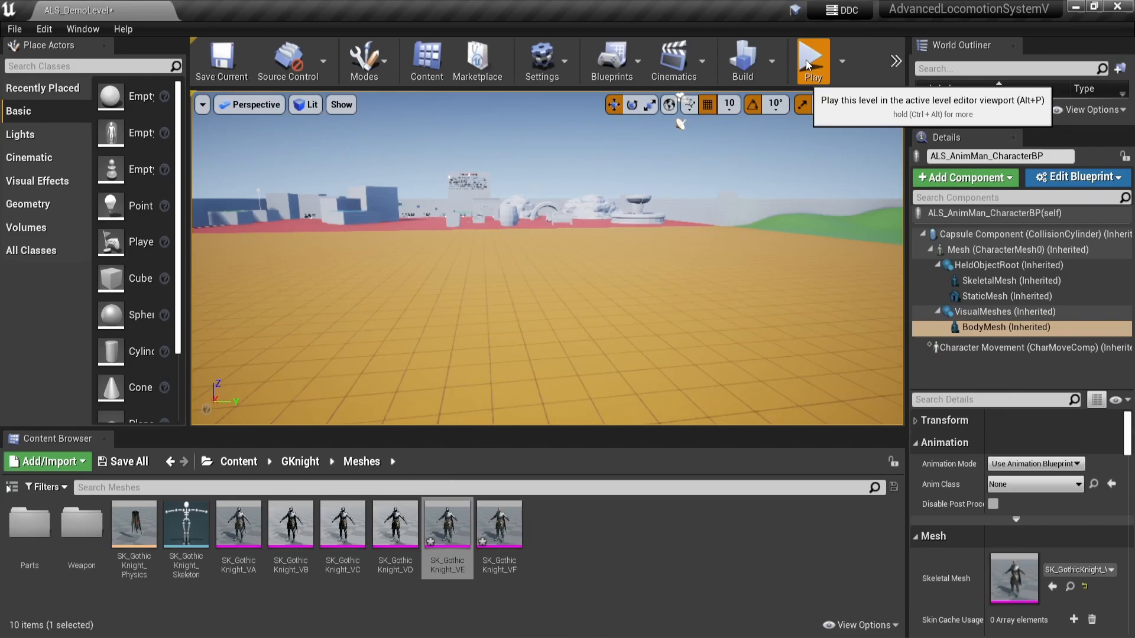
pyautogui.click(812, 60)
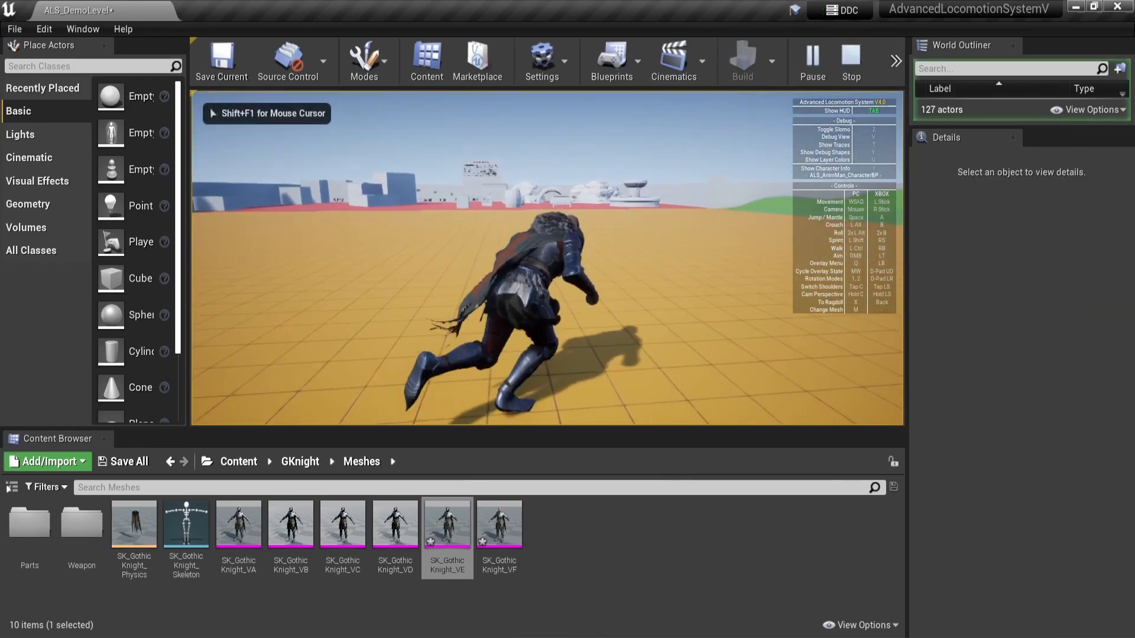